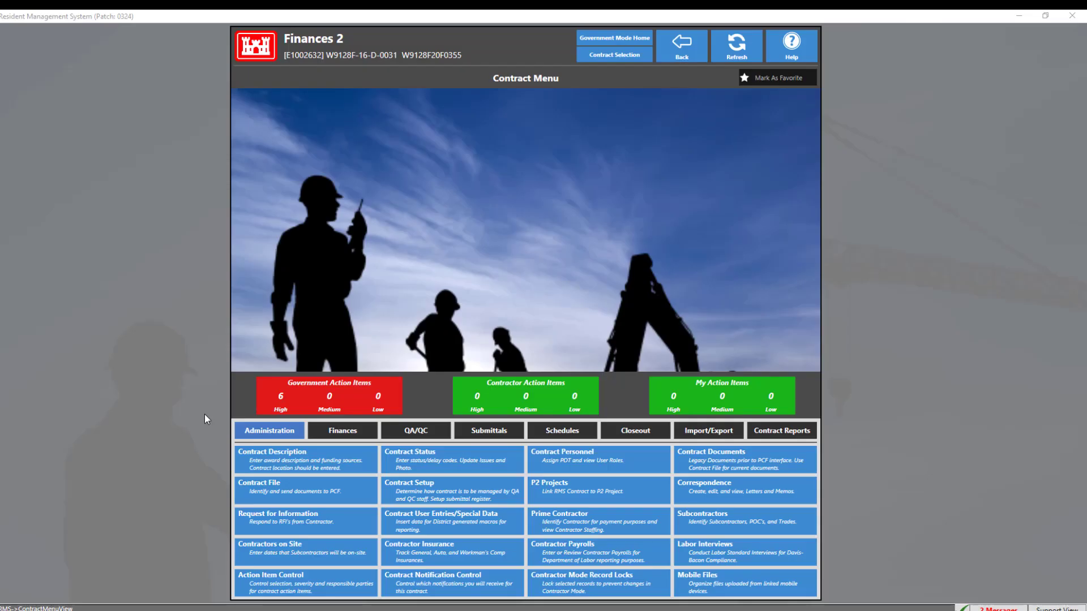
- Go to the contract's Finances and open Contract Modifications for P00005 R00004
{"action": "left_click", "coordinate": [342, 430]}
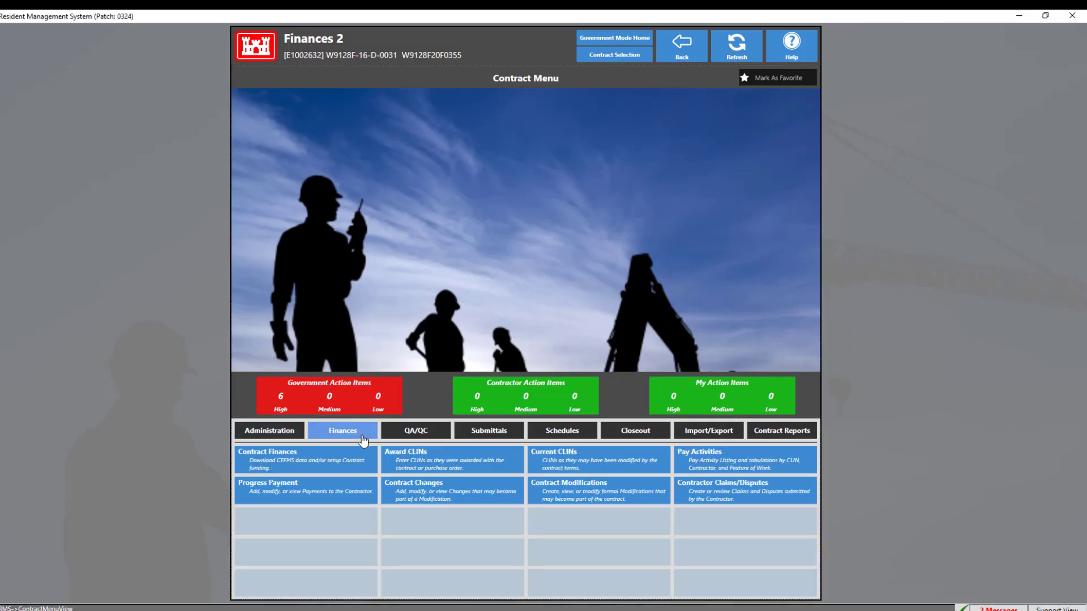
{"action": "left_click", "coordinate": [598, 491]}
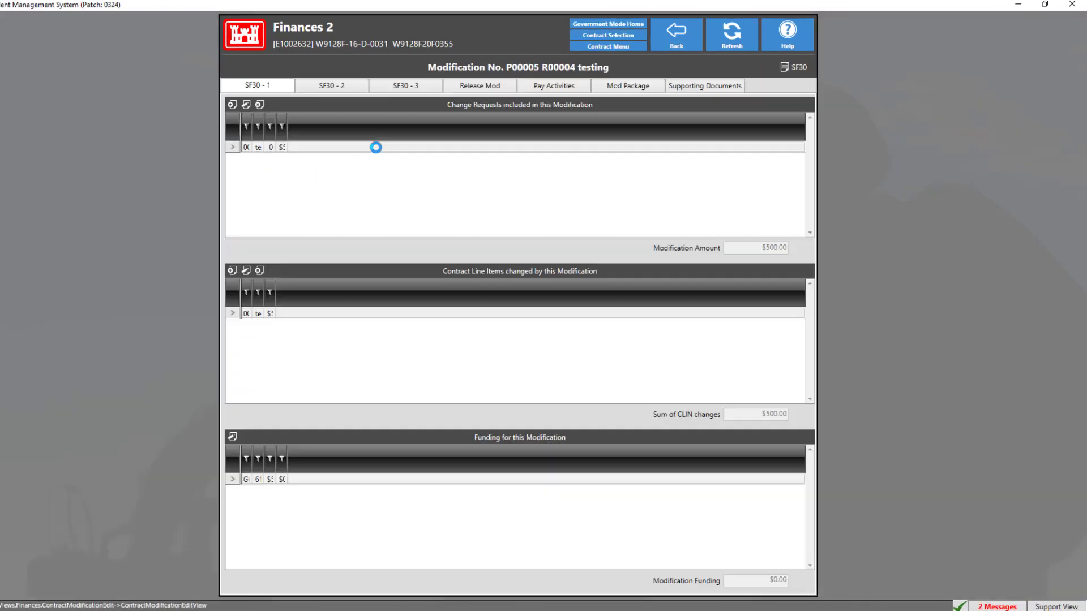
- Switch to the modification's Mod Package section listing the Modification R00004 package
{"action": "left_click", "coordinate": [629, 88]}
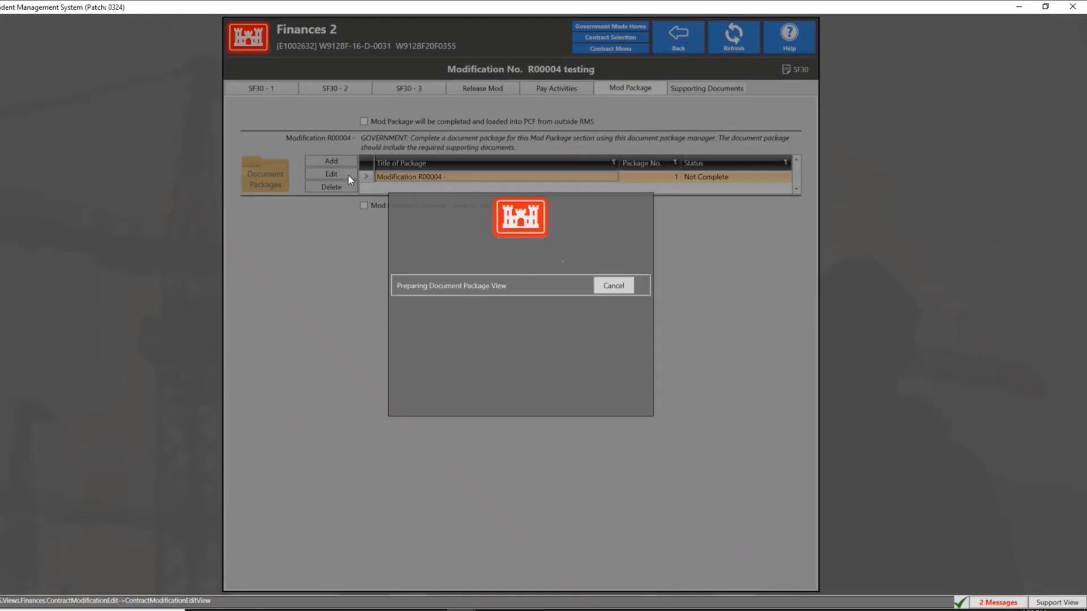
- Open the Modification R00004 package and inspect the Statement of Work attachment's PCF container
{"action": "left_click", "coordinate": [330, 174]}
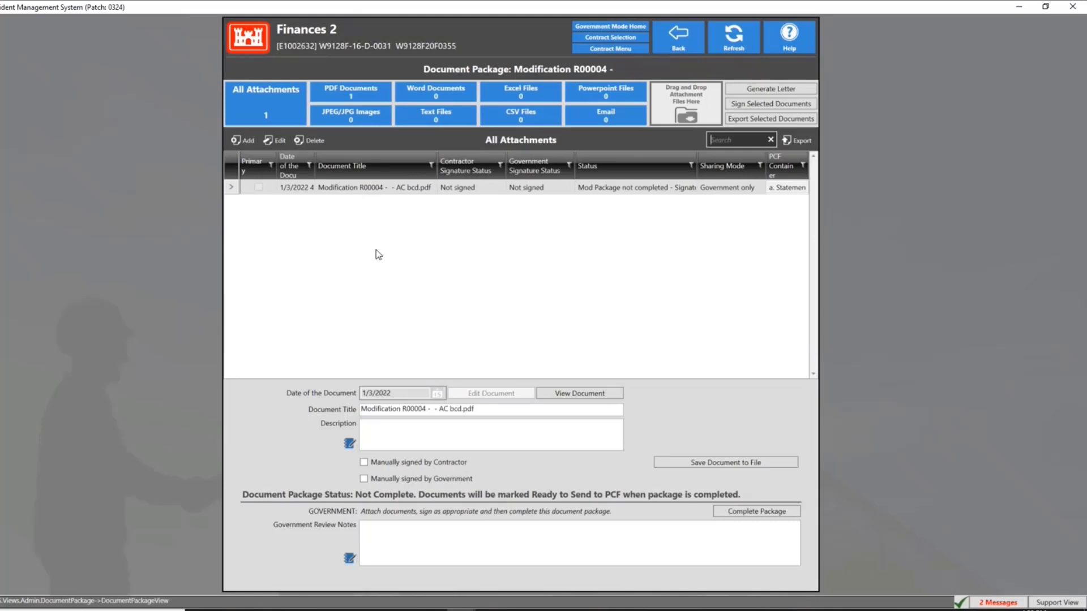
{"action": "mouse_move", "coordinate": [780, 194]}
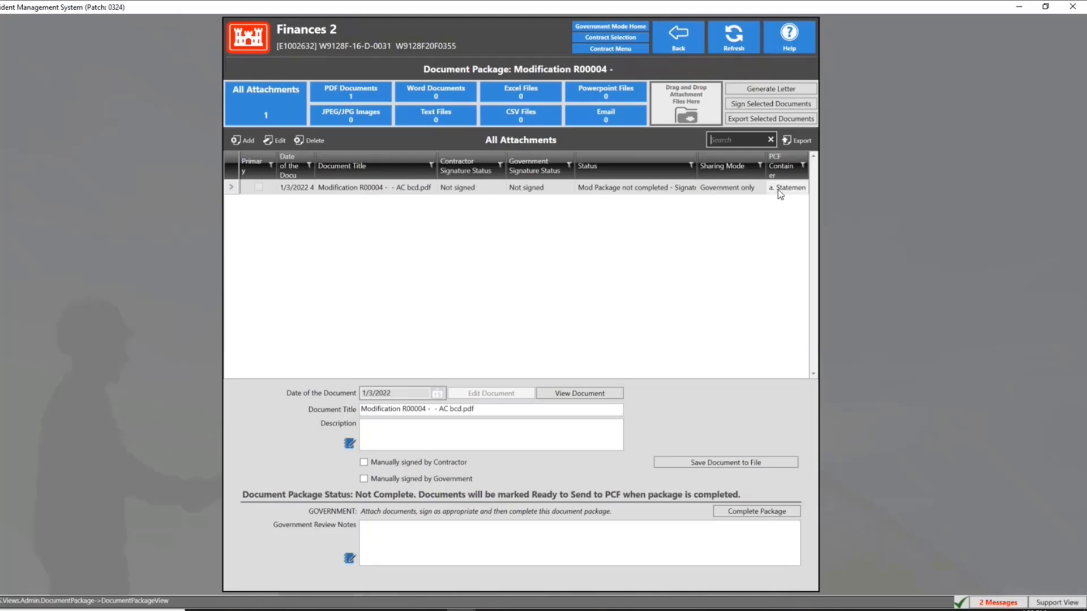
{"action": "left_click", "coordinate": [803, 187]}
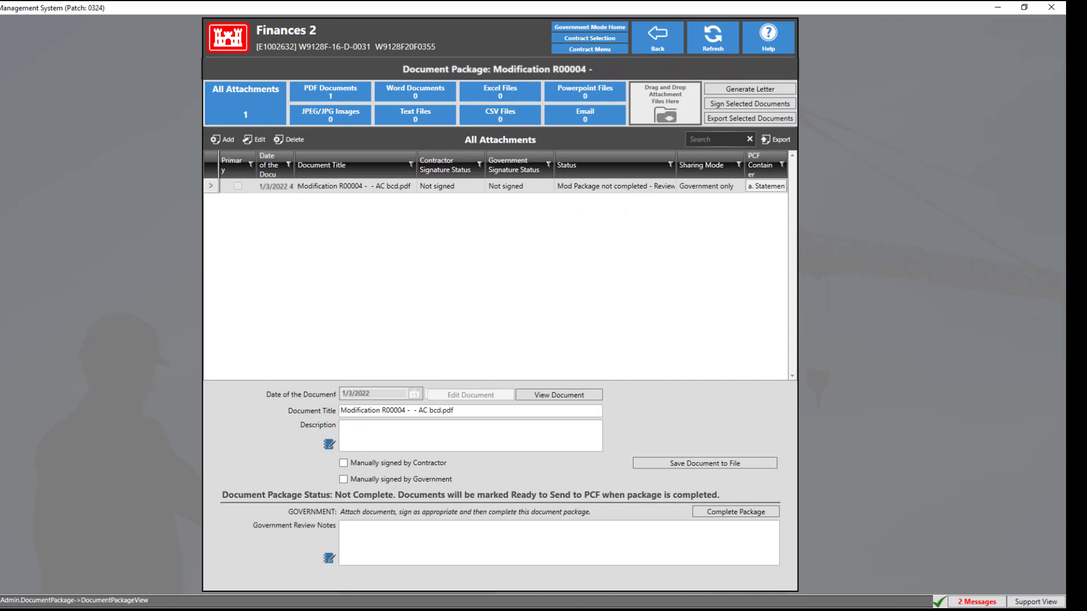
- Attach Misc Supp Doc from the file system under Miscellaneous Supporting Documents
{"action": "left_click", "coordinate": [222, 139]}
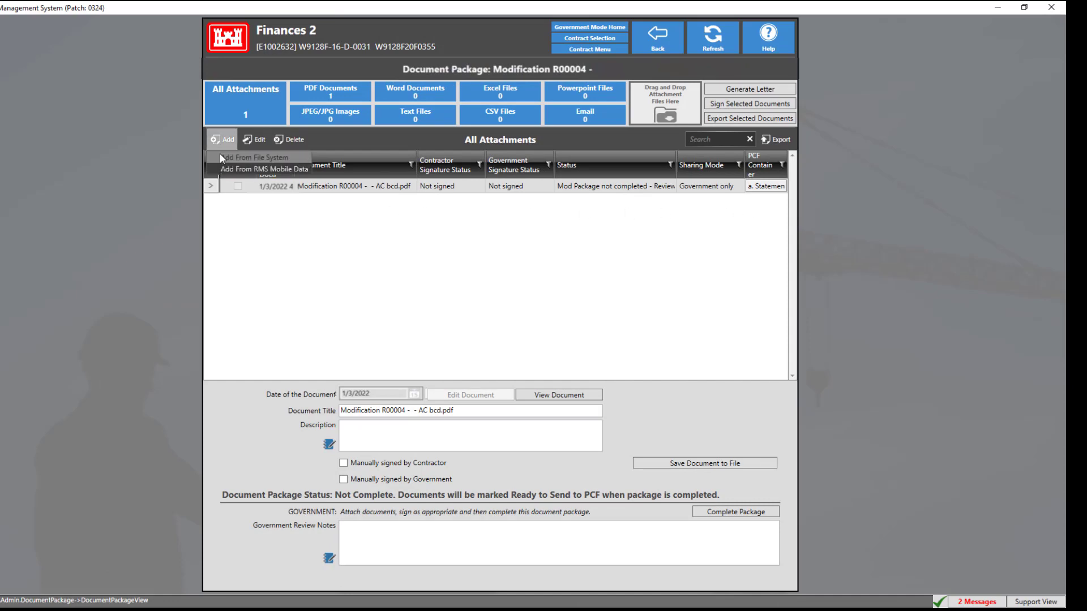
{"action": "left_click", "coordinate": [257, 156]}
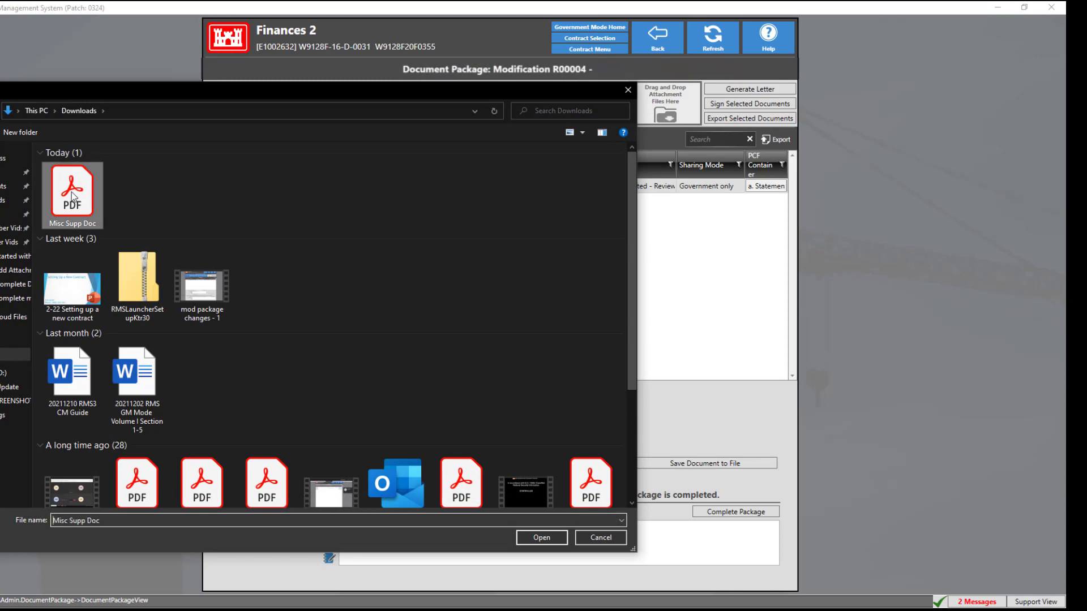
{"action": "left_click", "coordinate": [541, 537]}
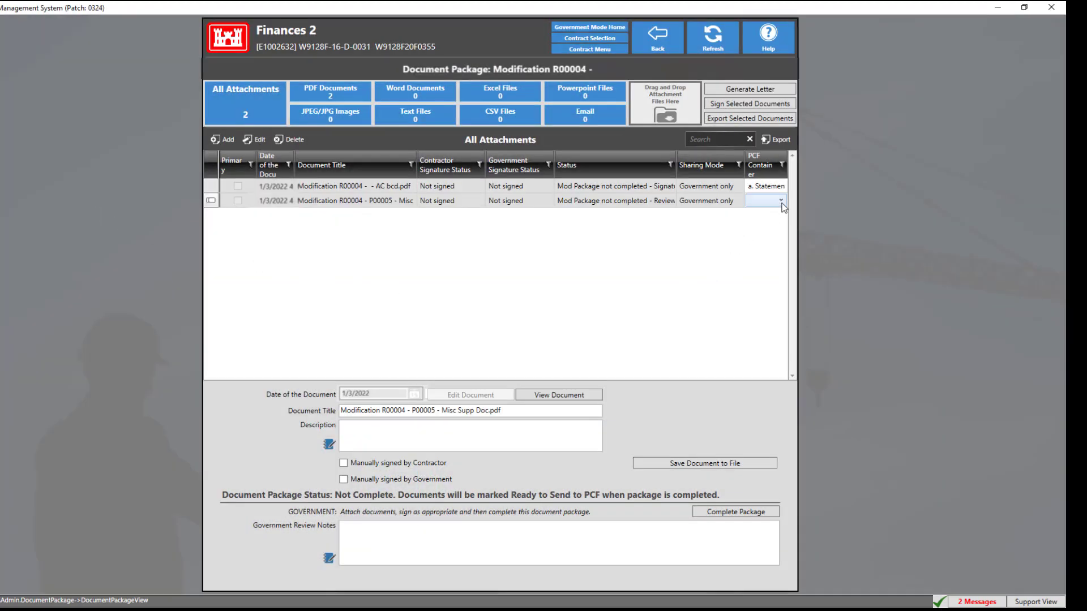
{"action": "left_click", "coordinate": [778, 201]}
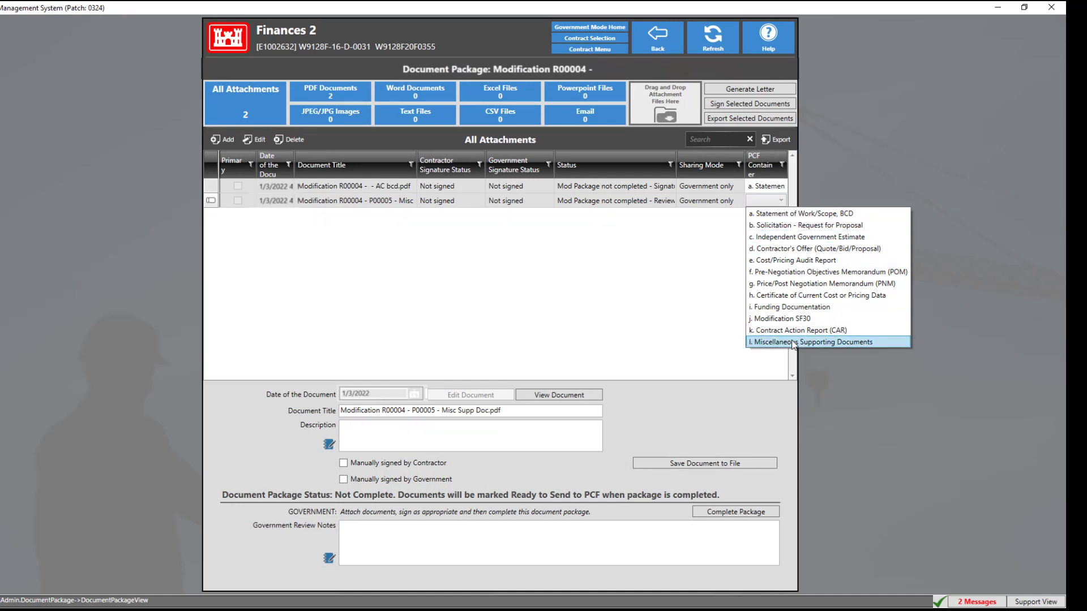
{"action": "left_click", "coordinate": [810, 342]}
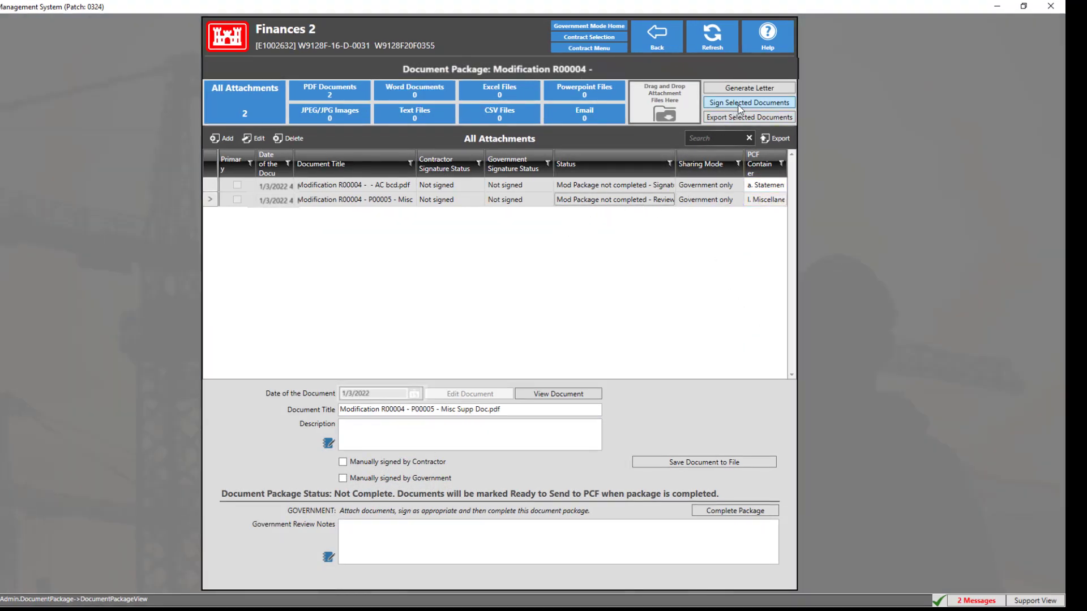
- Sign Misc Supp Doc electronically as Government at the default signature position
{"action": "left_click", "coordinate": [748, 102]}
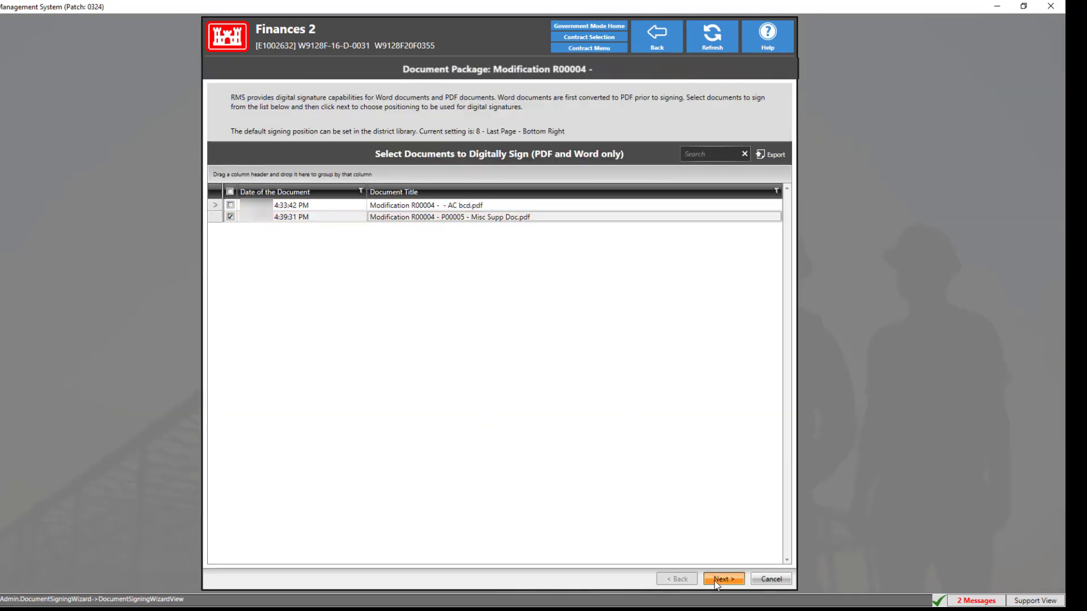
{"action": "left_click", "coordinate": [726, 580]}
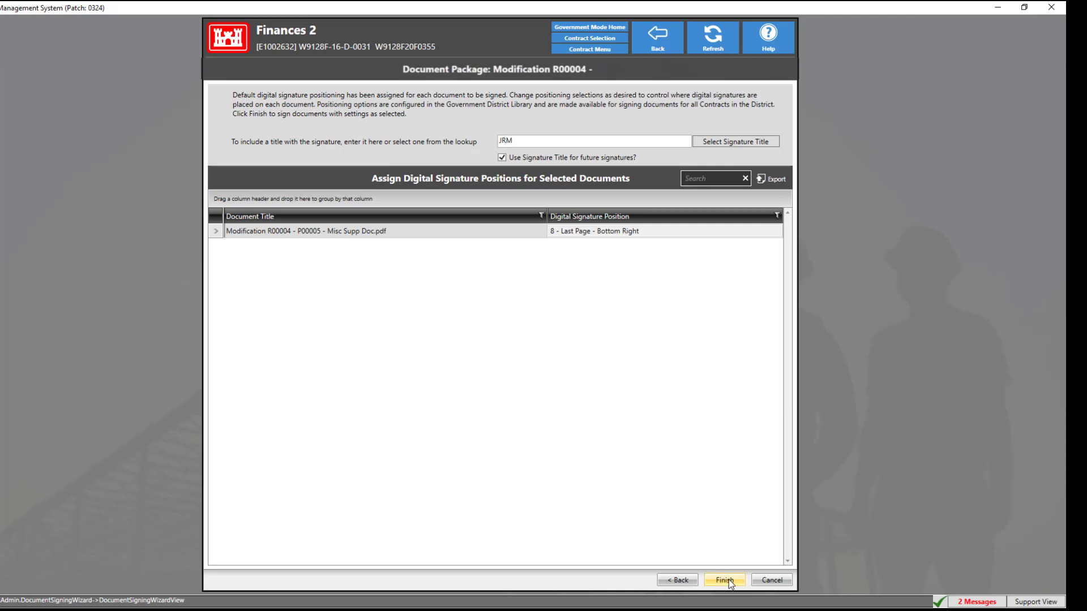
{"action": "left_click", "coordinate": [727, 580]}
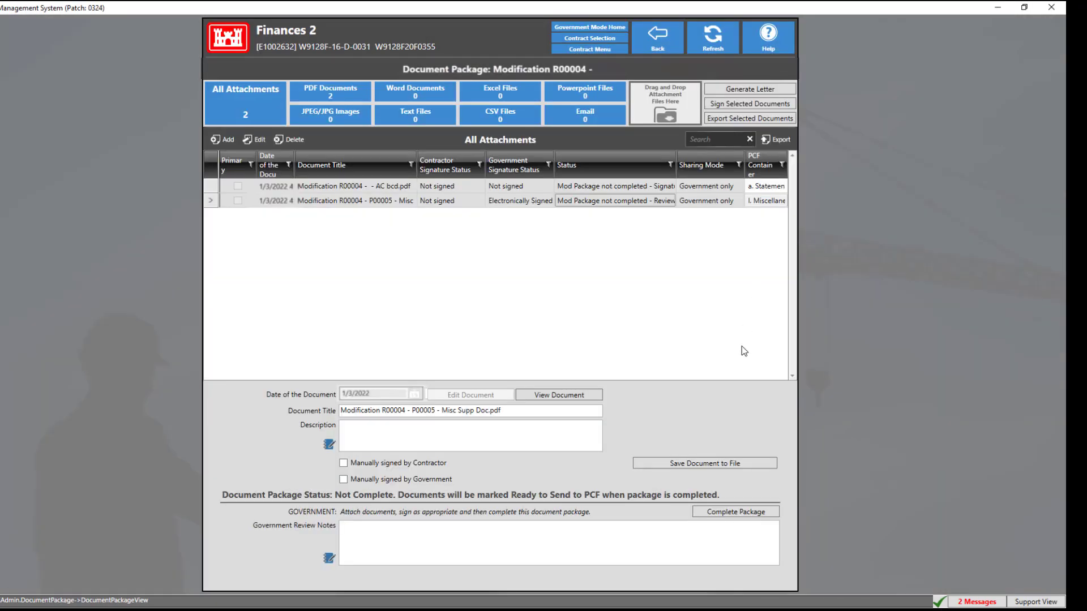
- Complete the Modification R00004 document package and confirm with Yes
{"action": "left_click", "coordinate": [735, 511]}
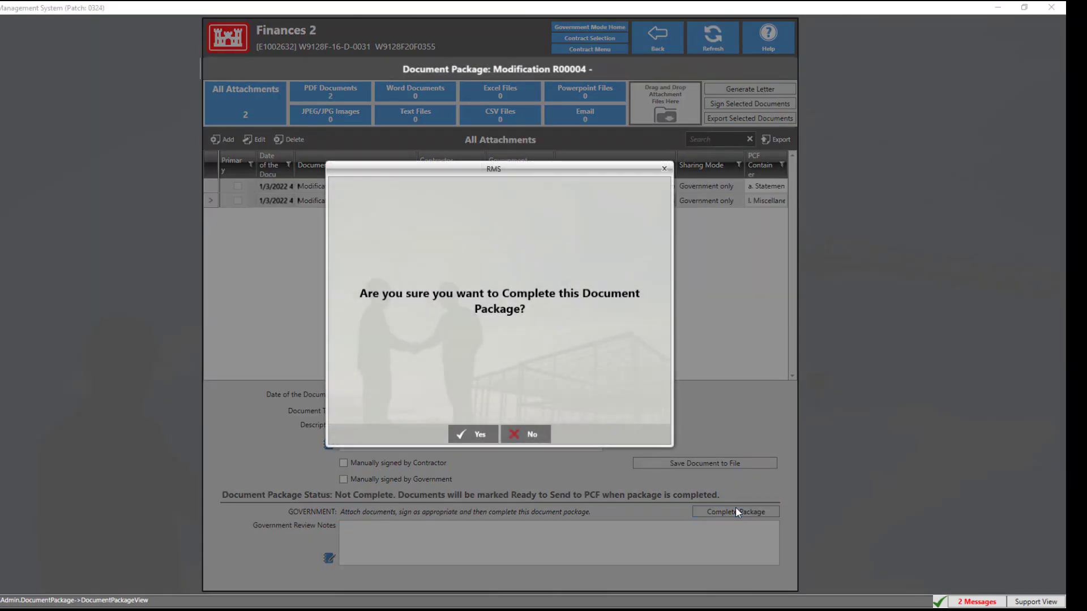
{"action": "left_click", "coordinate": [473, 434]}
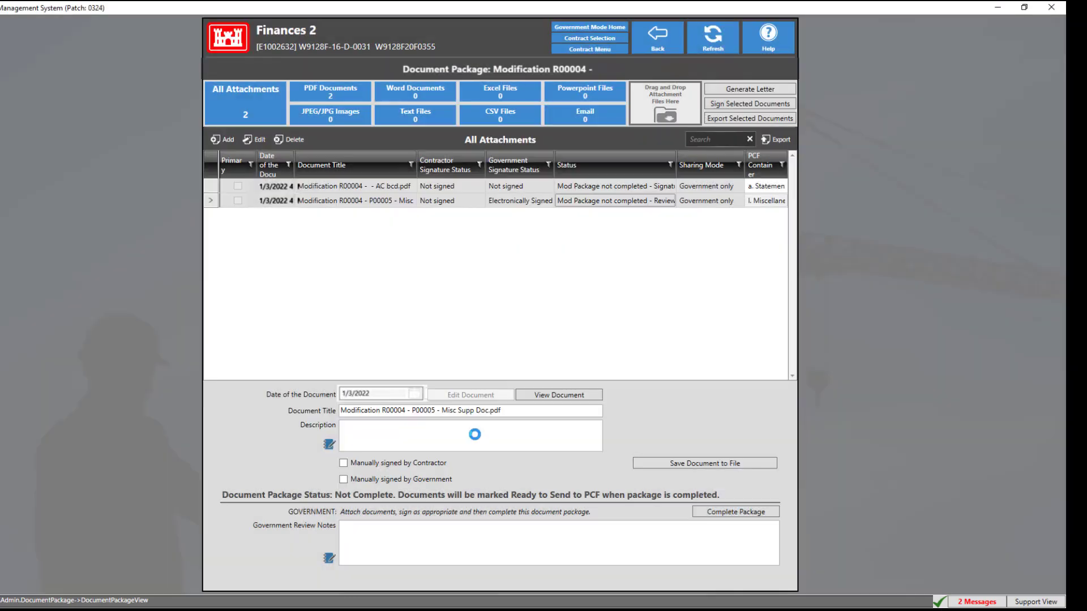
{"action": "left_click", "coordinate": [735, 511]}
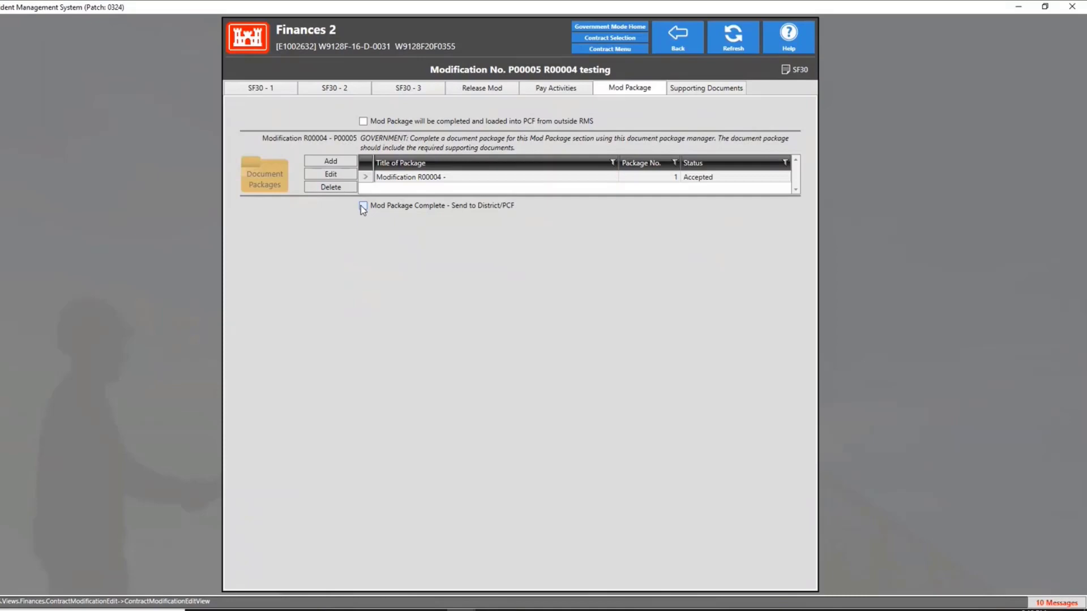
- Tick Mod Package Complete - Send to District/PCF and authenticate with OK
{"action": "left_click", "coordinate": [360, 205]}
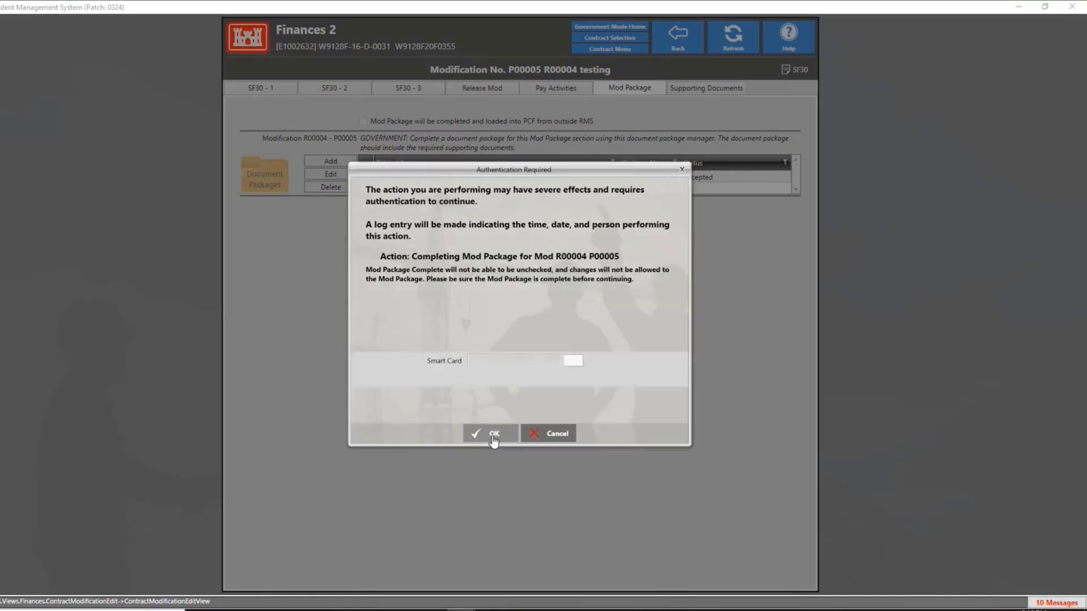
{"action": "left_click", "coordinate": [491, 433]}
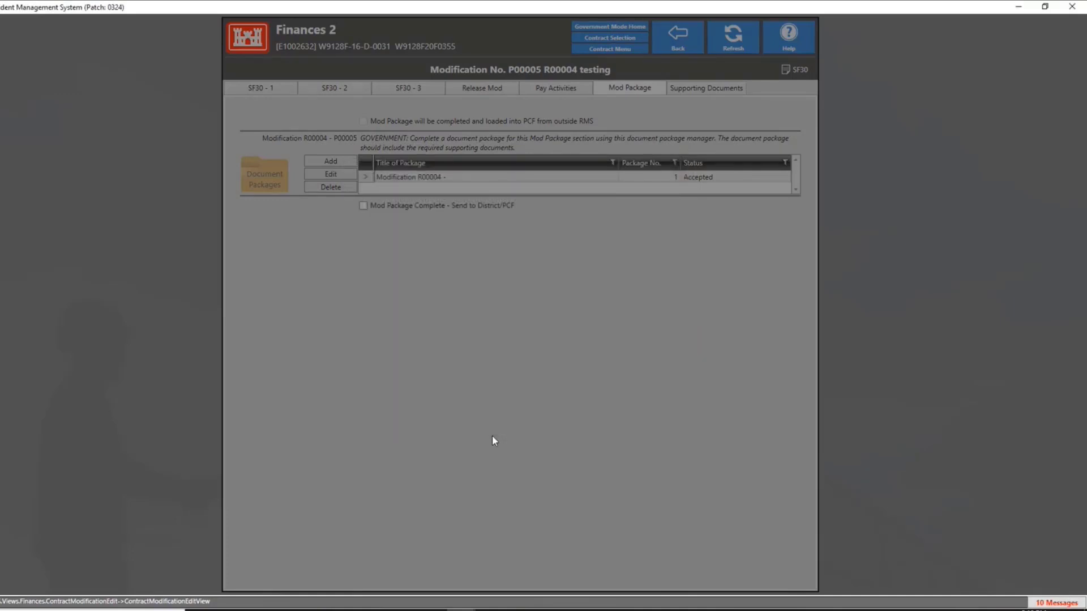
{"action": "left_click", "coordinate": [363, 206]}
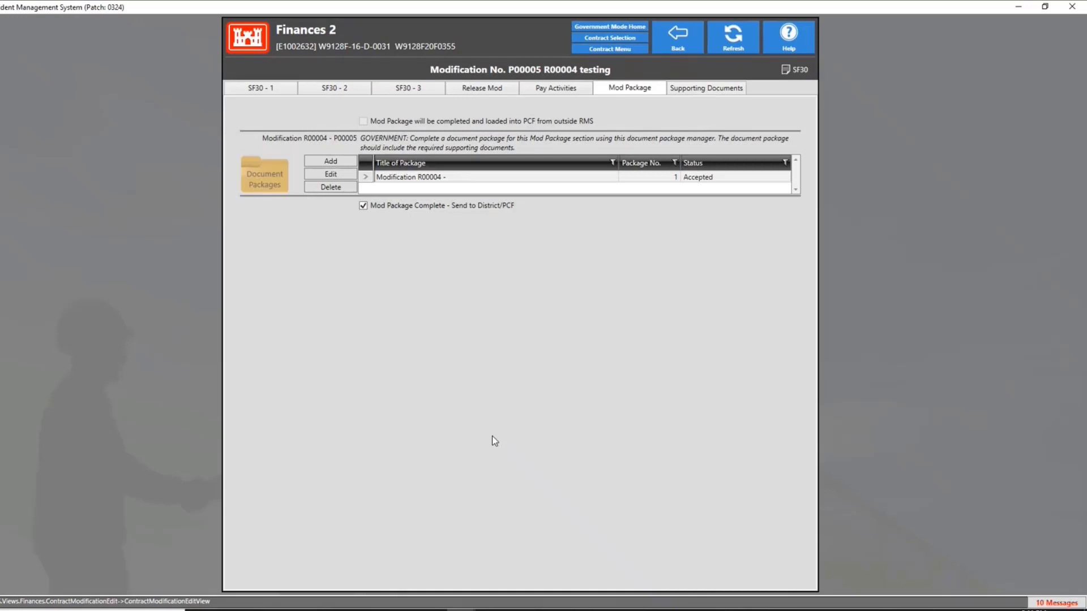